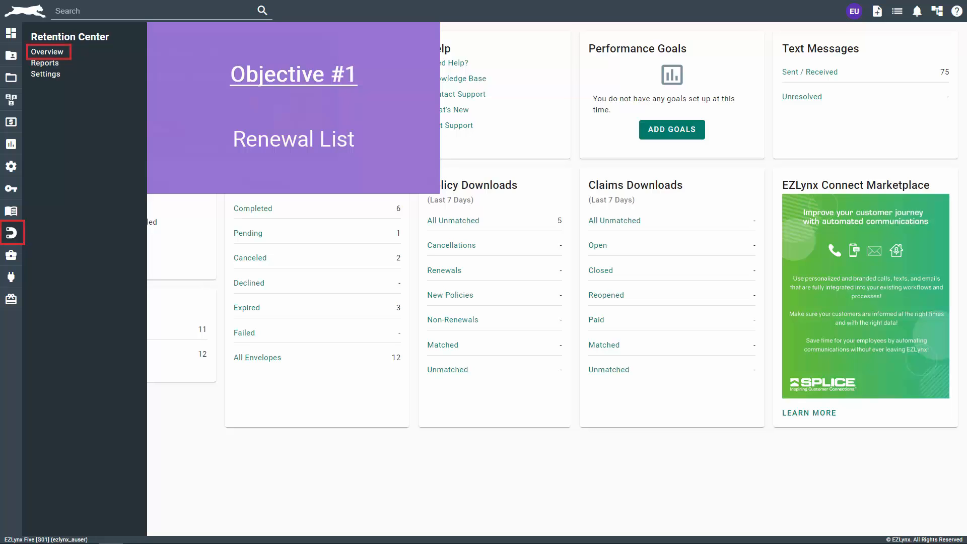
# - Open the Retention Center Overview to show the 15-policy renewal list
pyautogui.click(47, 52)
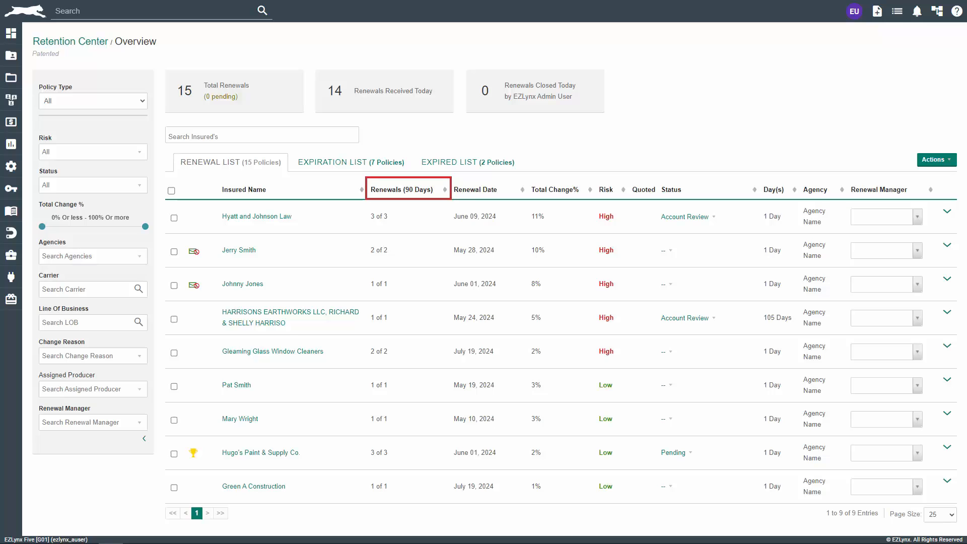
# - Show the Renewal List settings with a 90-day range and closed policies included
pyautogui.click(401, 189)
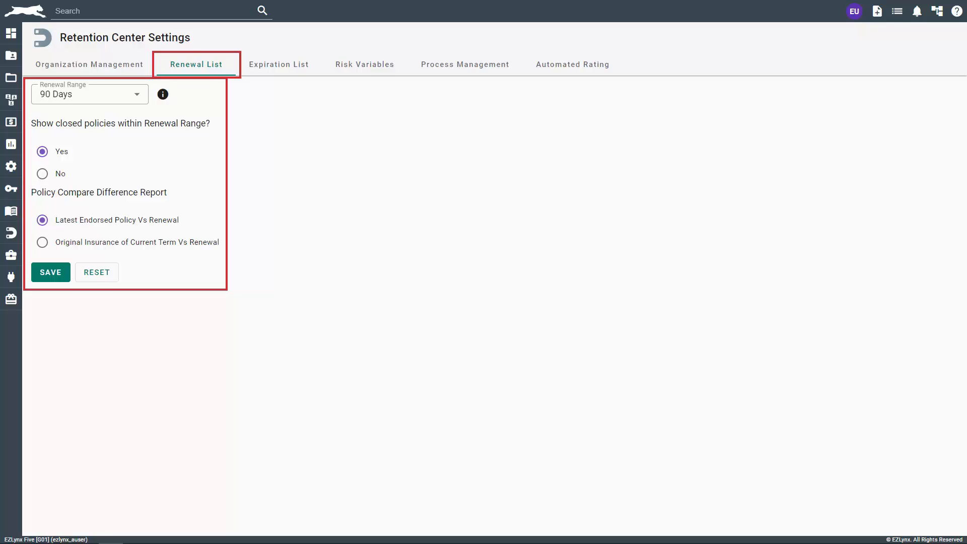
# - Return to the Retention Center Overview to review the renewal list columns
pyautogui.click(89, 94)
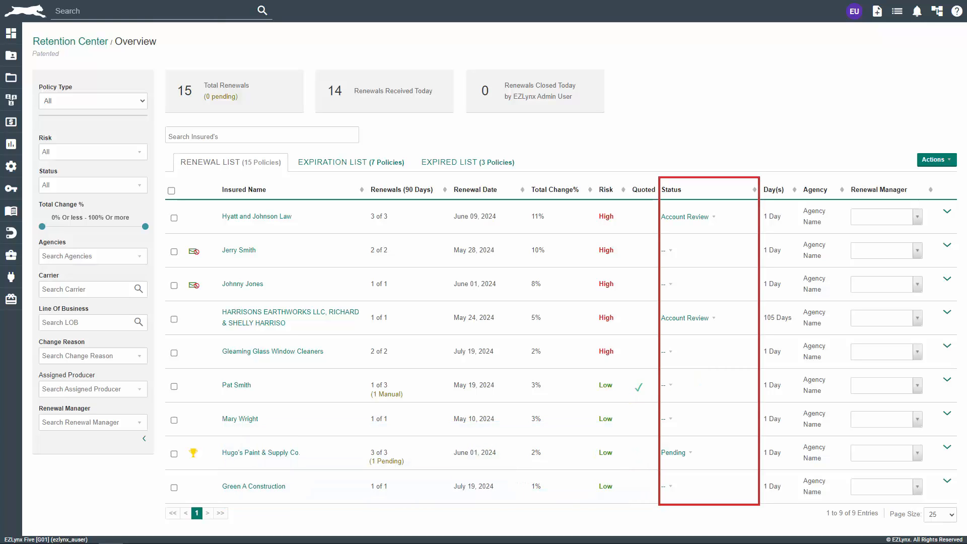
pyautogui.click(686, 316)
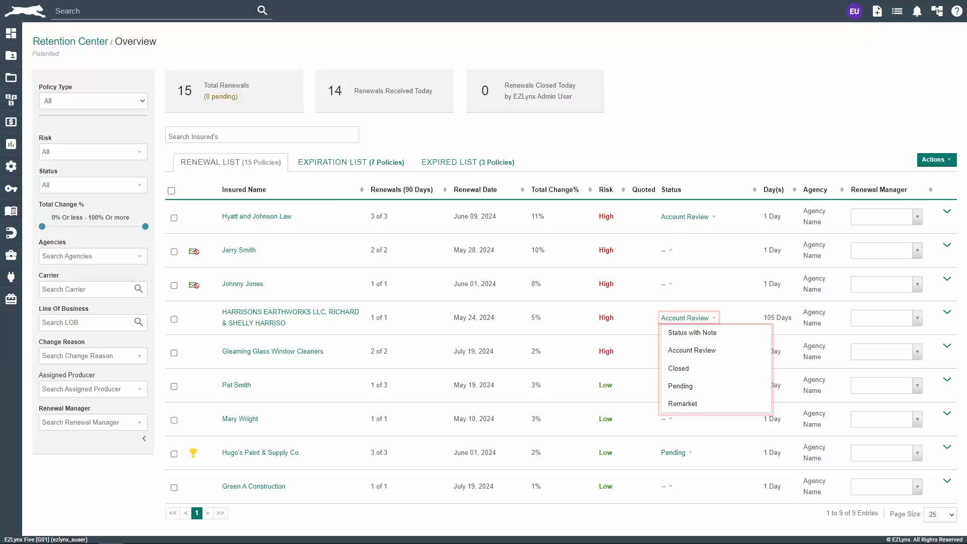
pyautogui.click(691, 332)
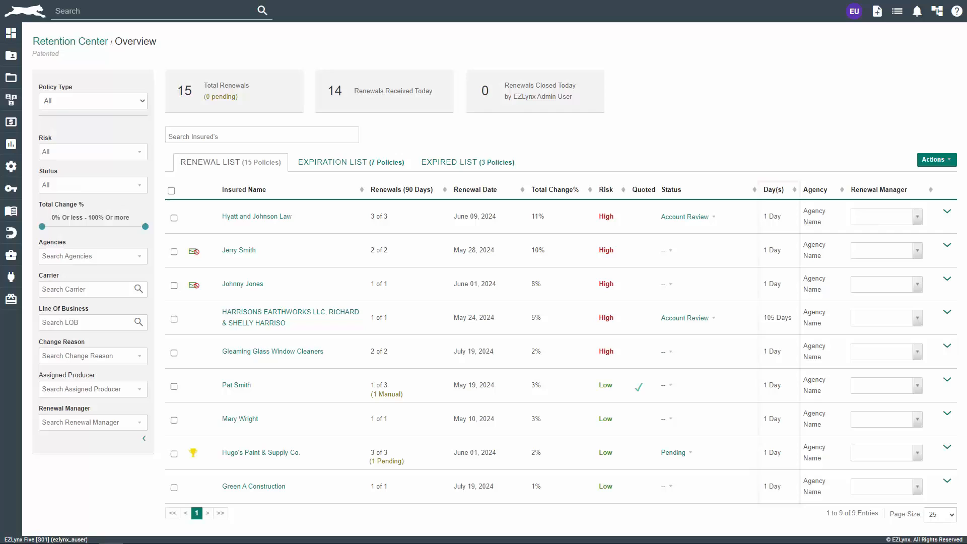
# - Assign EZLynx Admin User as renewal manager for Hyatt and Johnson Law
pyautogui.click(772, 189)
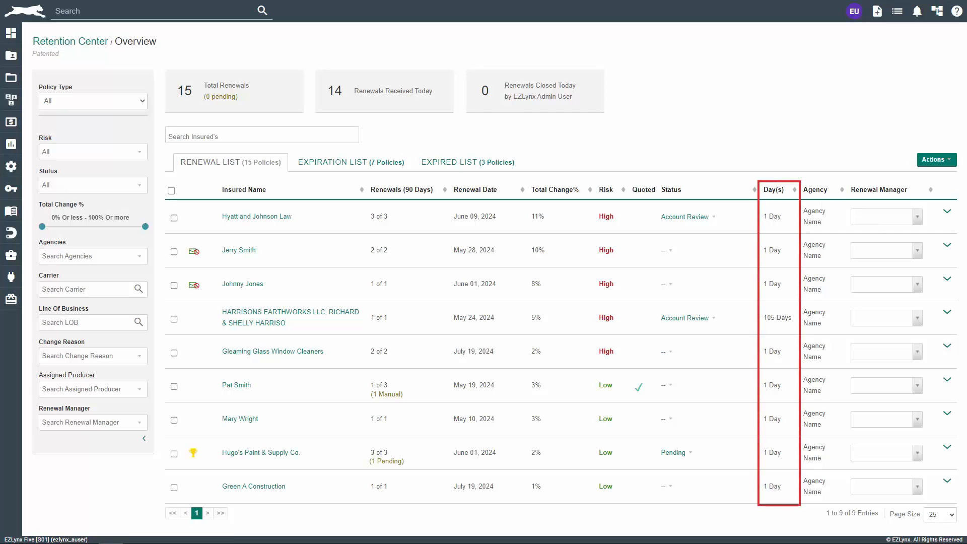
pyautogui.click(885, 216)
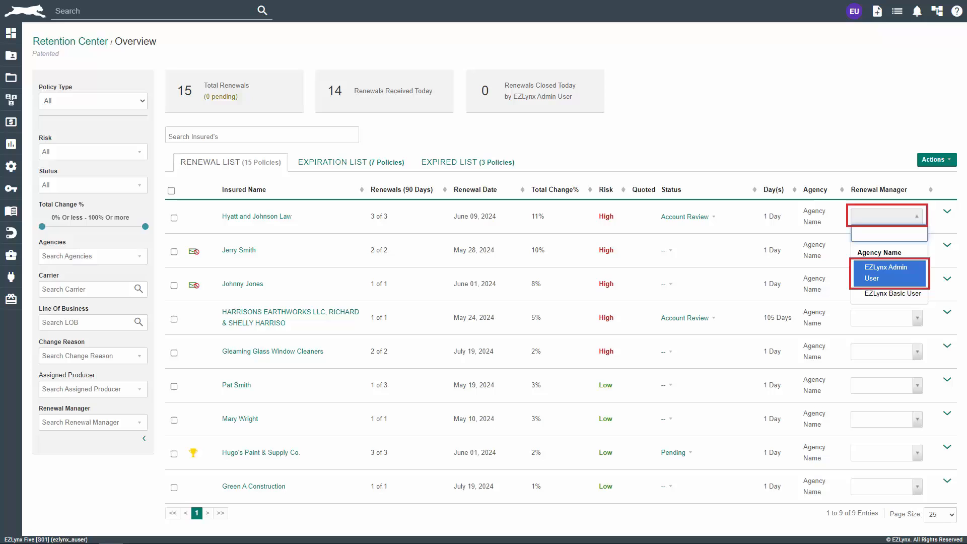
pyautogui.click(889, 273)
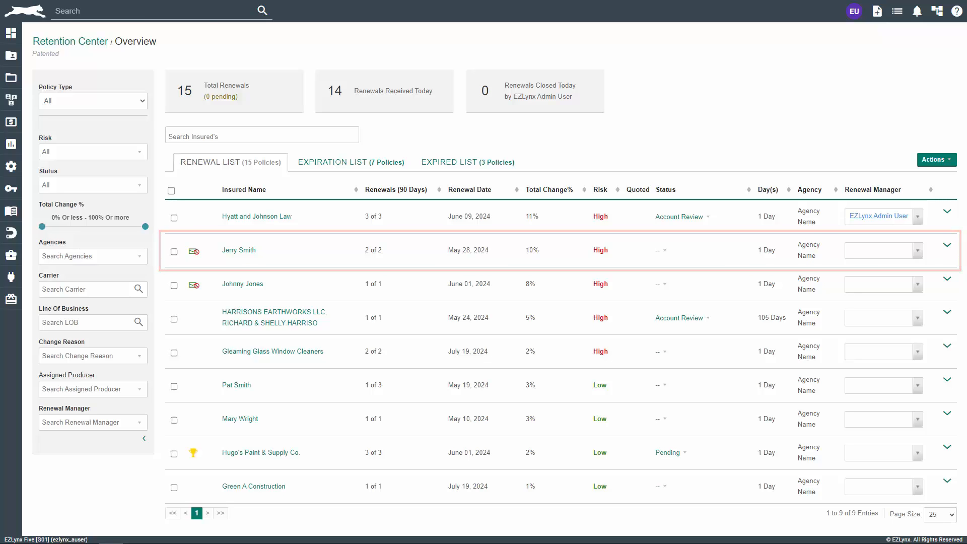
pyautogui.click(948, 250)
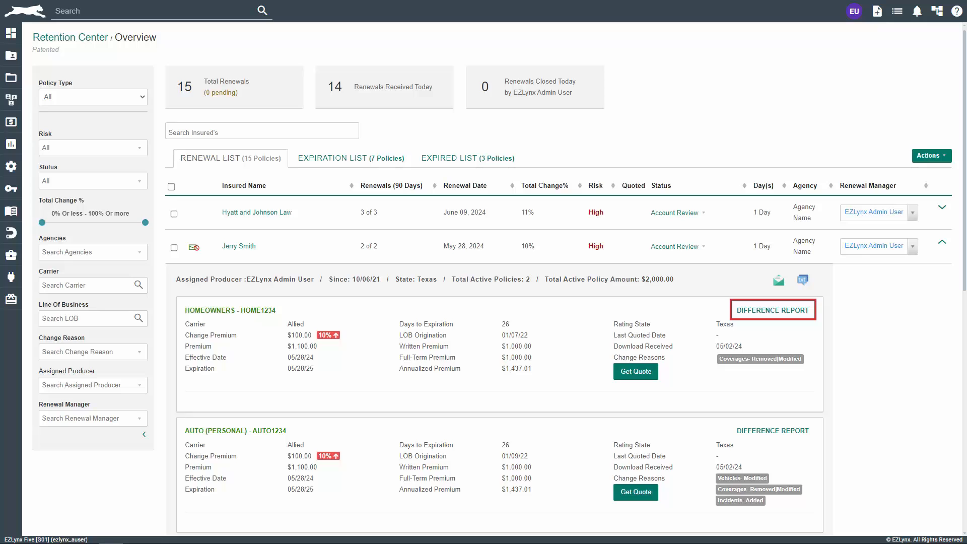
pyautogui.click(771, 309)
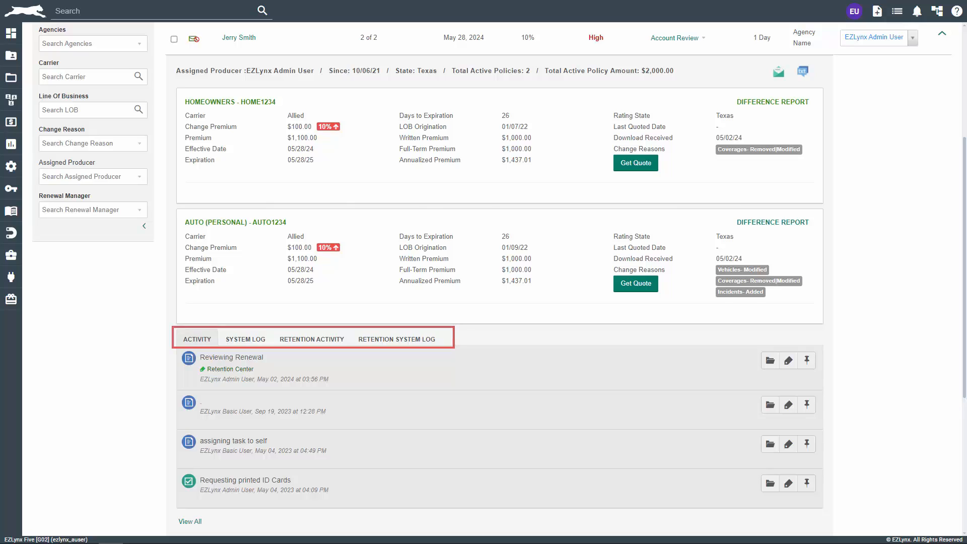
# - Review Jerry Smith's activity, system and retention logs, then show the 7-policy Expiration List
pyautogui.click(197, 338)
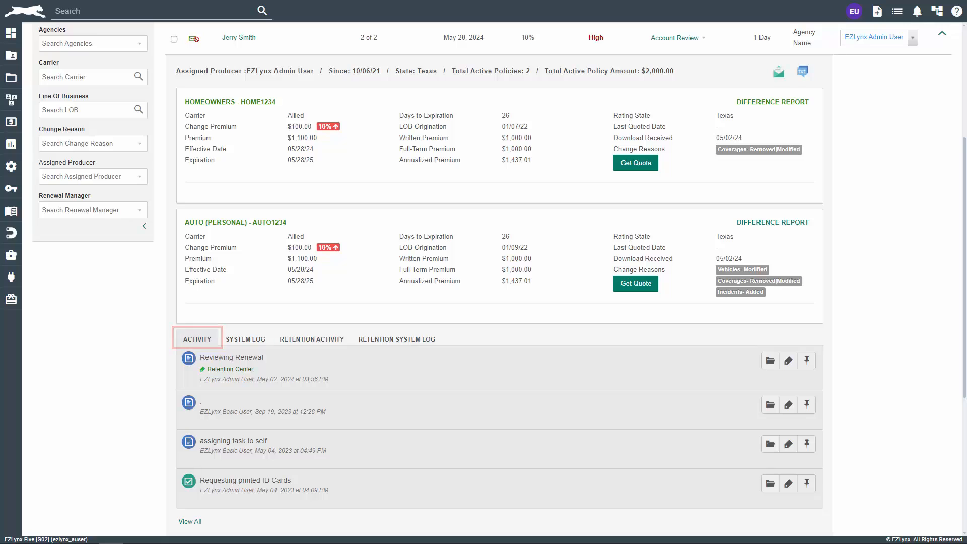
pyautogui.click(312, 339)
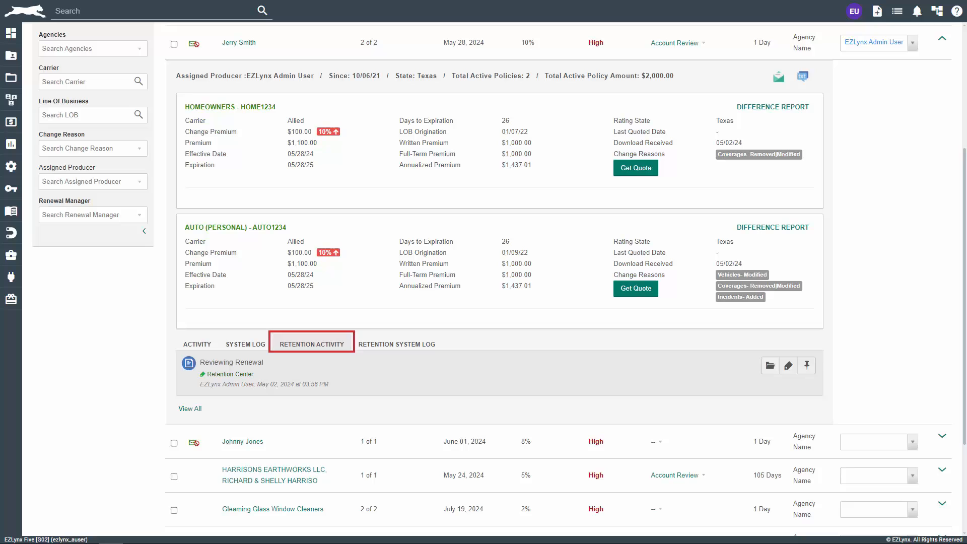
pyautogui.click(245, 343)
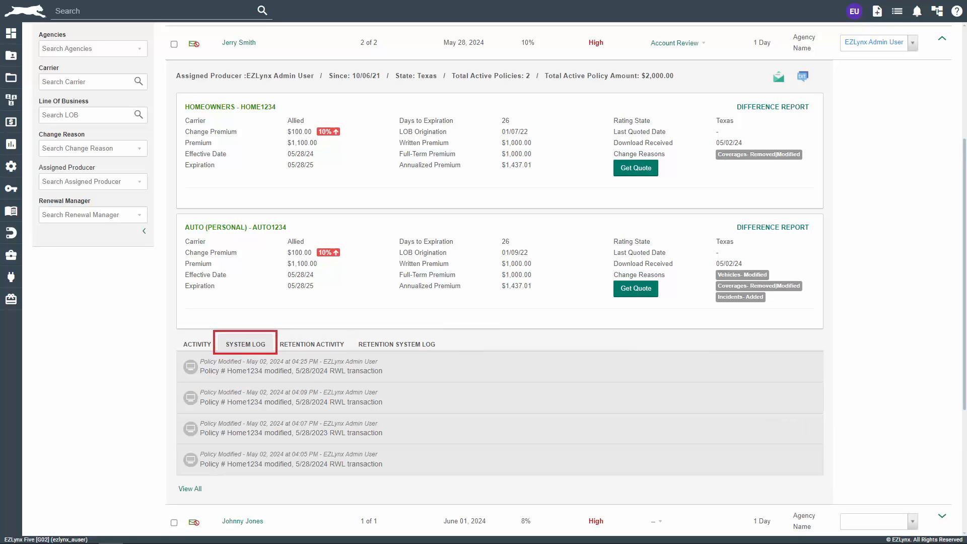
pyautogui.click(397, 344)
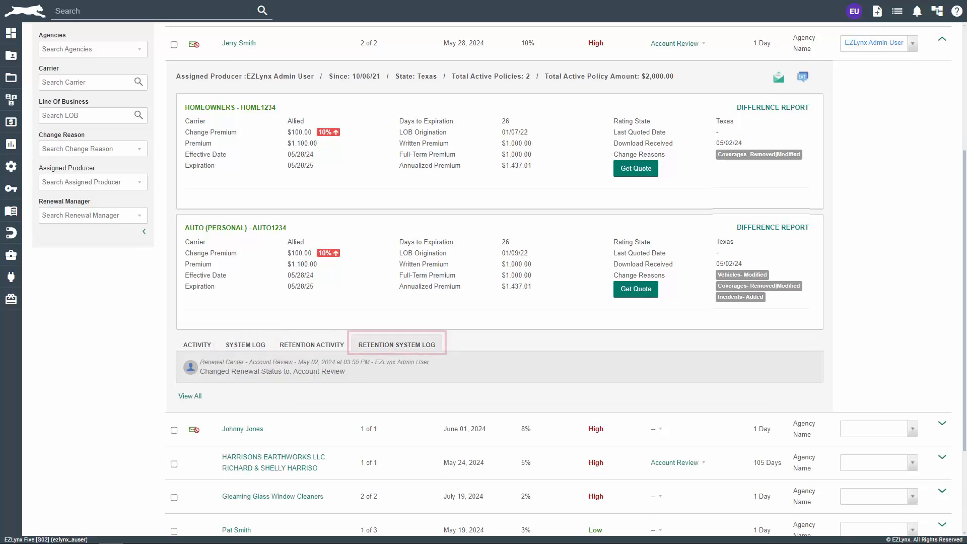
pyautogui.click(397, 343)
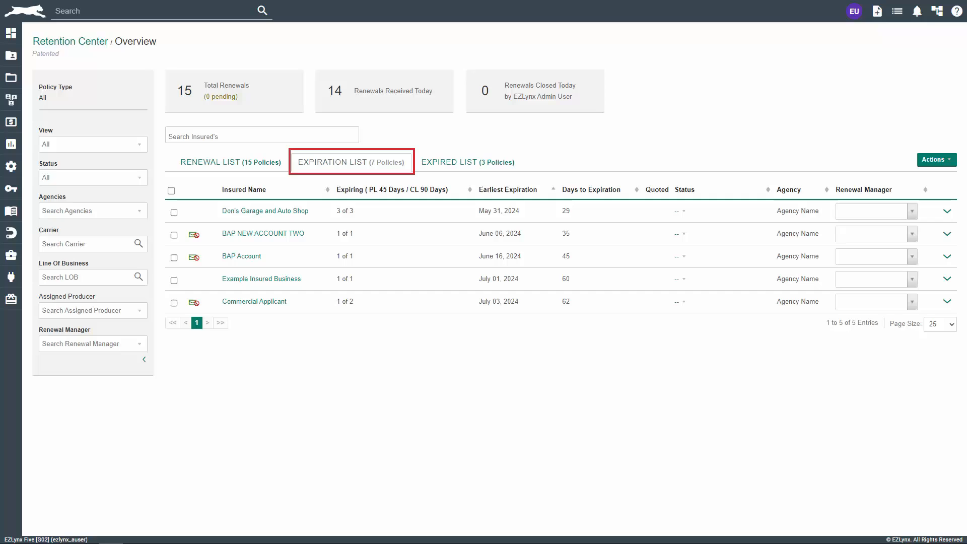
pyautogui.click(352, 161)
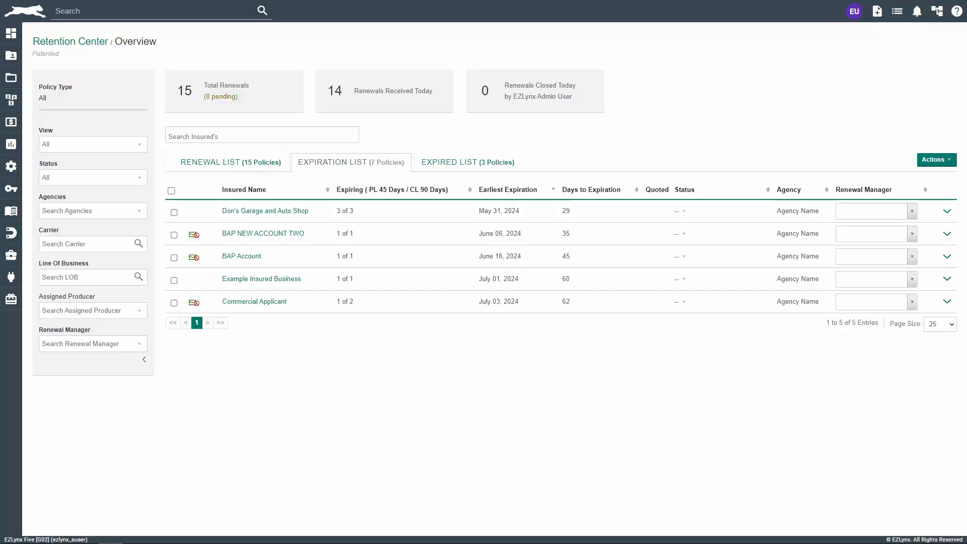
pyautogui.click(226, 162)
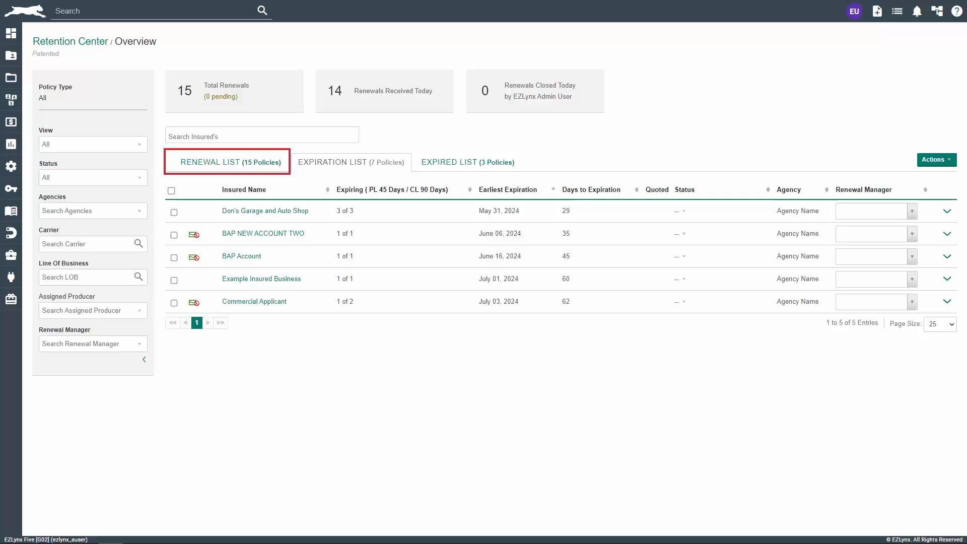
pyautogui.click(350, 162)
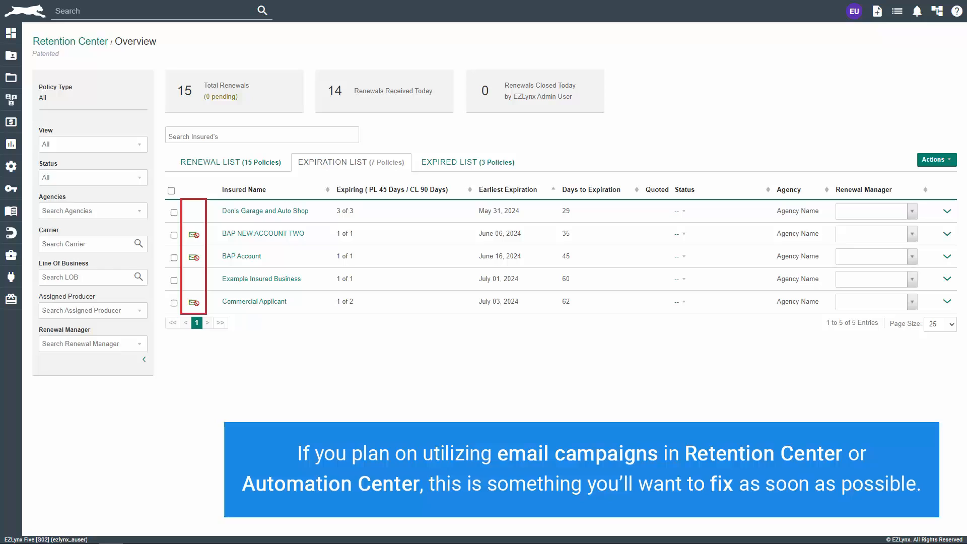
pyautogui.click(351, 162)
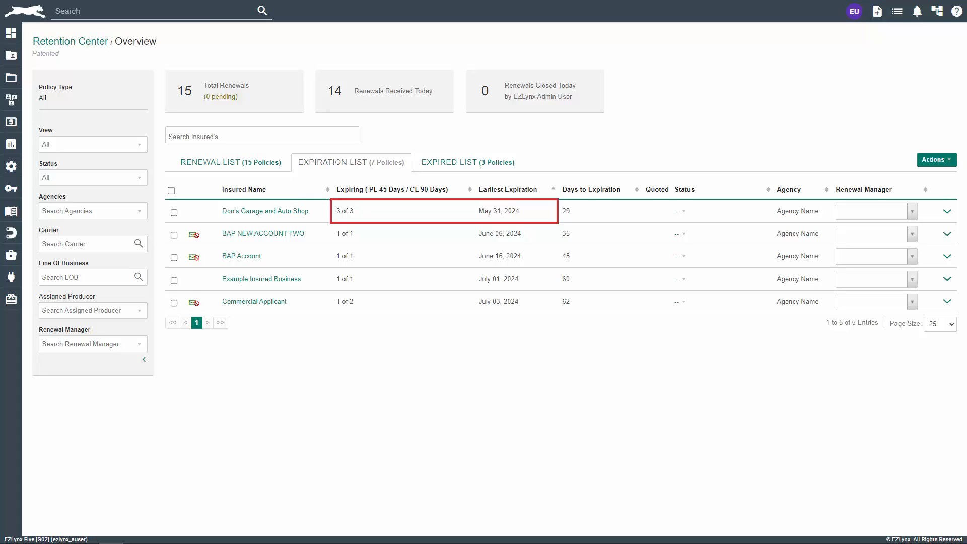
pyautogui.click(947, 211)
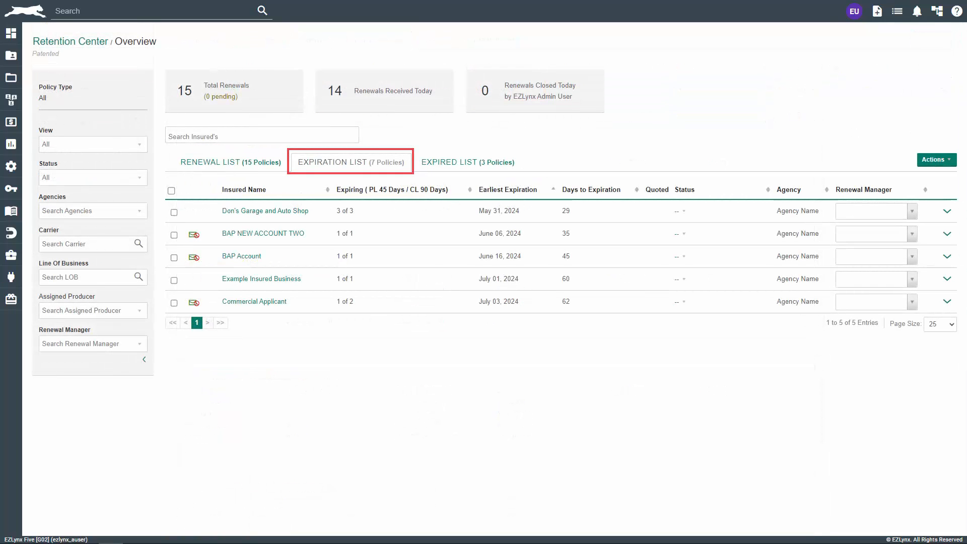
pyautogui.click(467, 162)
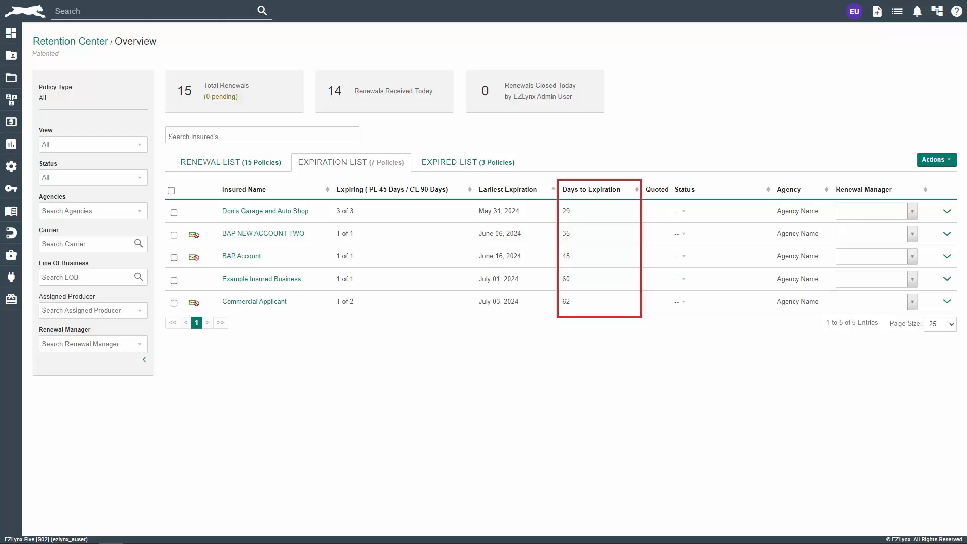
pyautogui.click(468, 162)
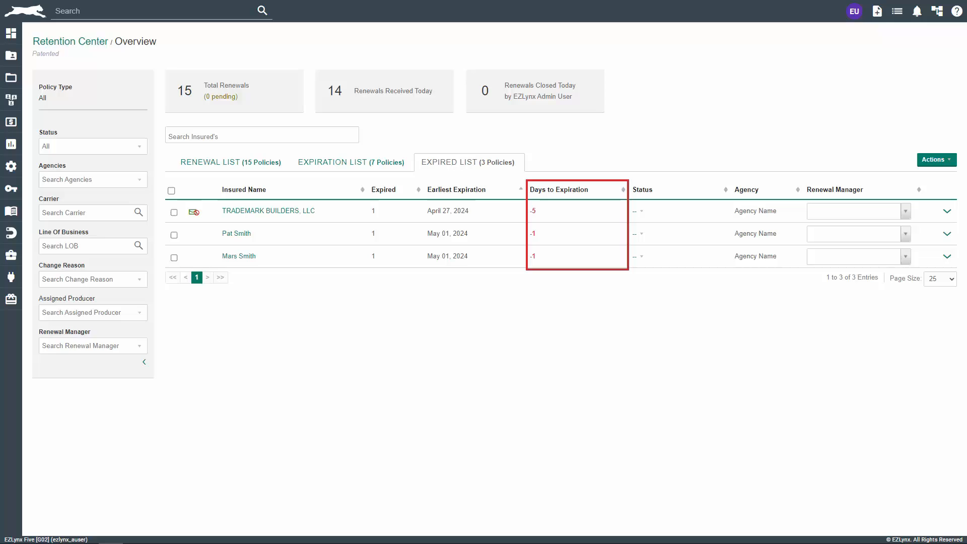
# - Expand TRADEMARK BUILDERS, LLC's expired row to see its BOP property policy
pyautogui.click(948, 211)
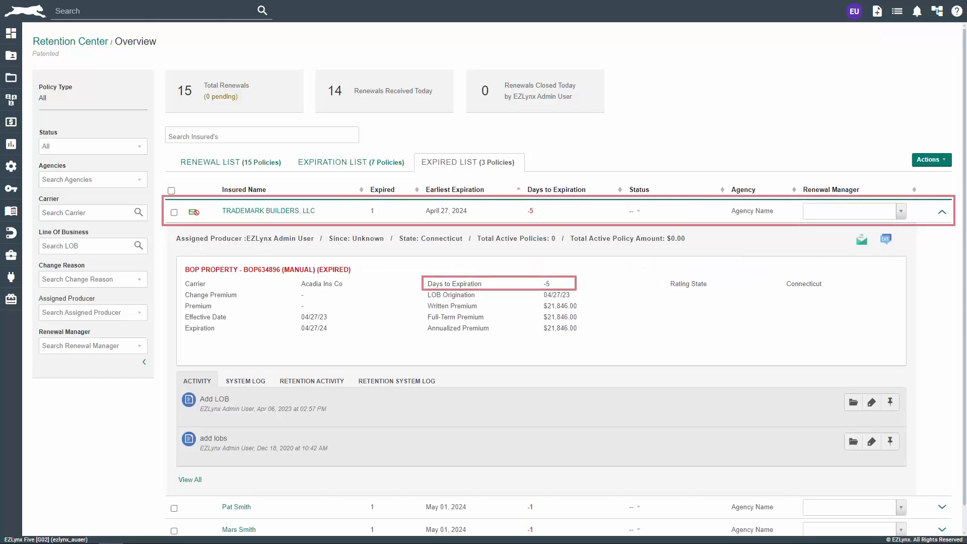